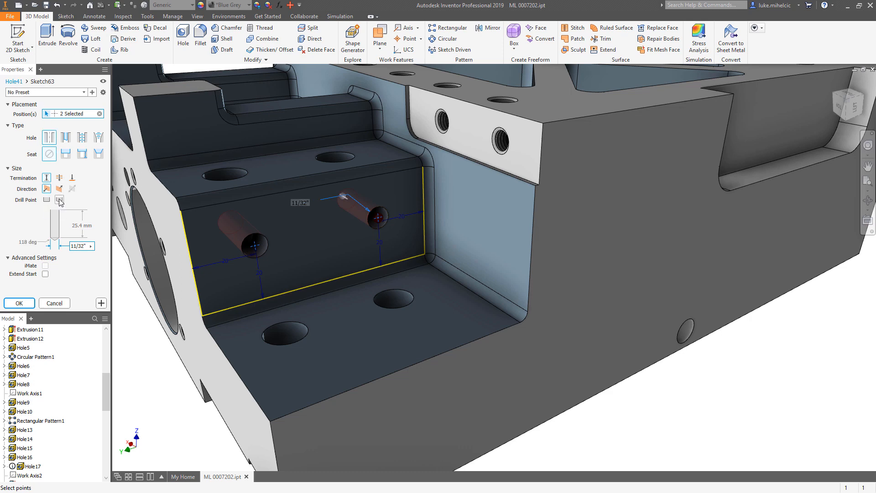
Step: Set the drill point style for the two 11/32 holes on the recessed inner face
{"action": "left_click", "coordinate": [19, 303]}
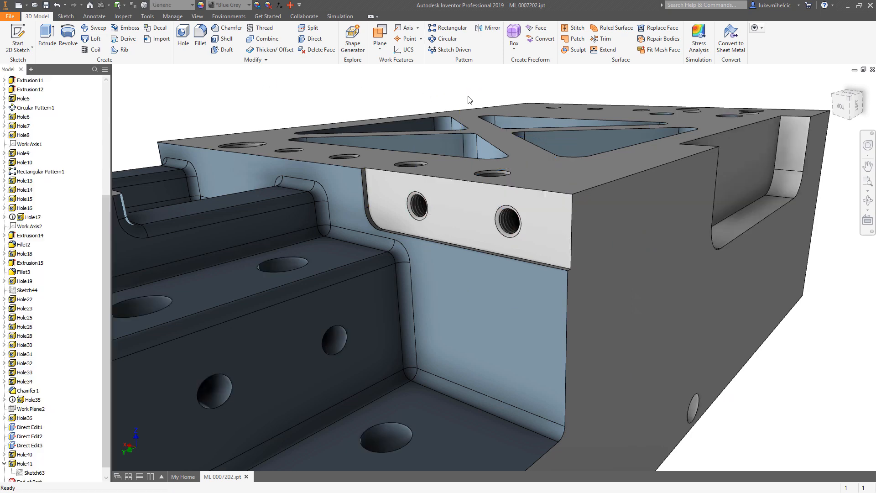
Step: Start another hole feature on the cutout using the last used hole settings
{"action": "left_click", "coordinate": [183, 32]}
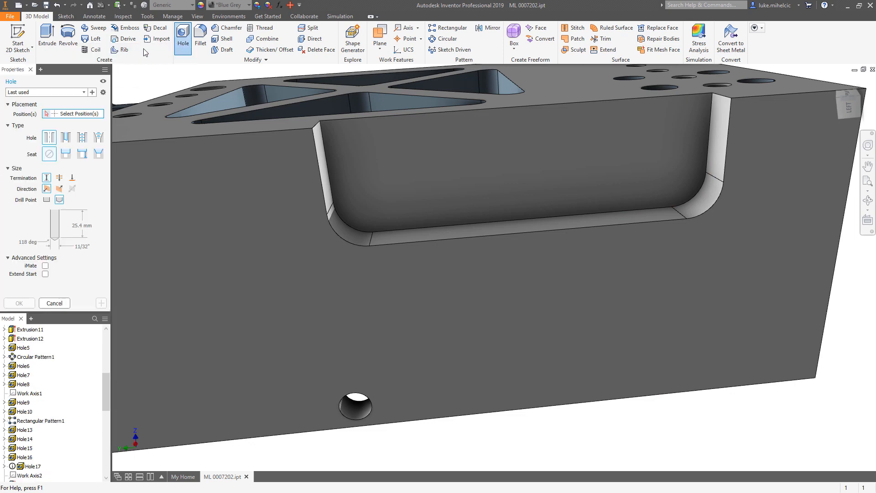